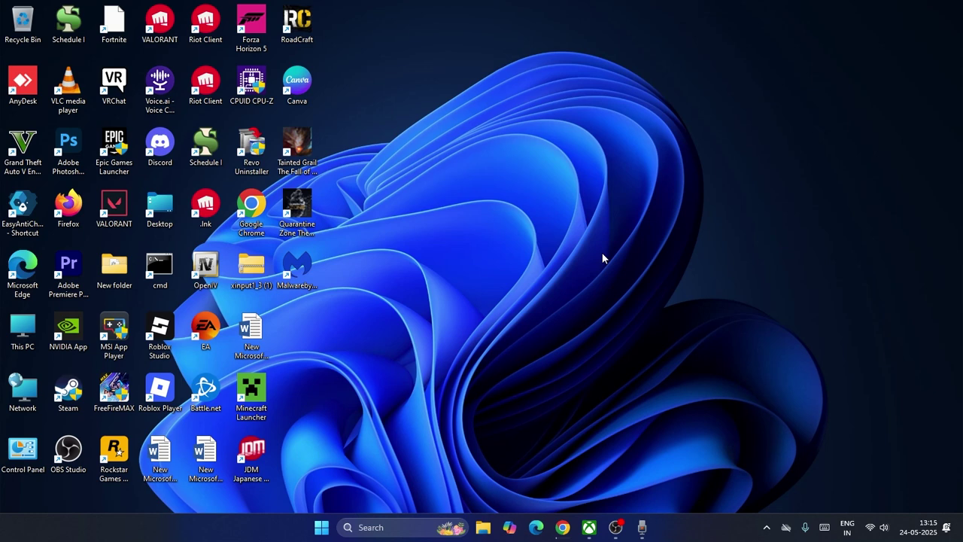
pyautogui.moveTo(600, 283)
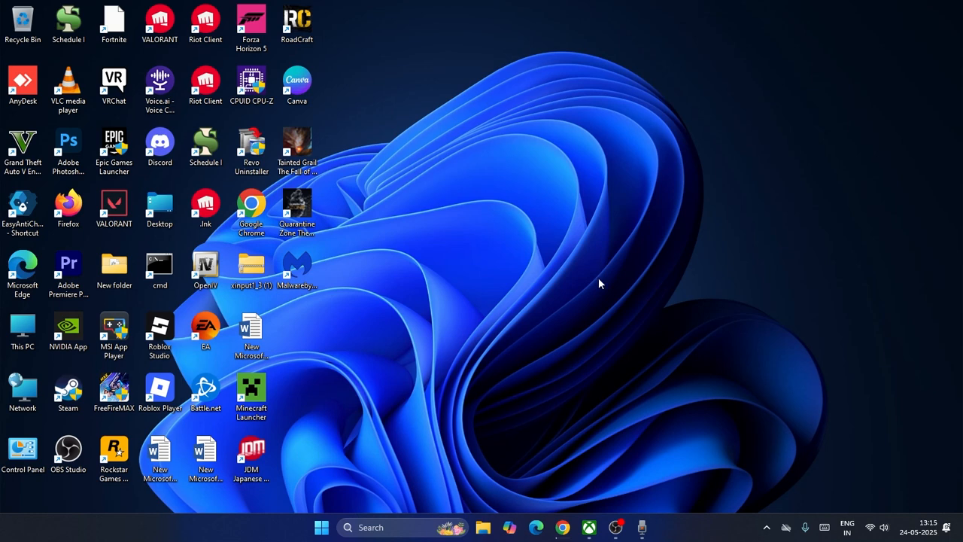
# Launch the Xbox app and show the profile menu with Settings, Support, Feedback and Sign in
pyautogui.doubleClick(250, 390)
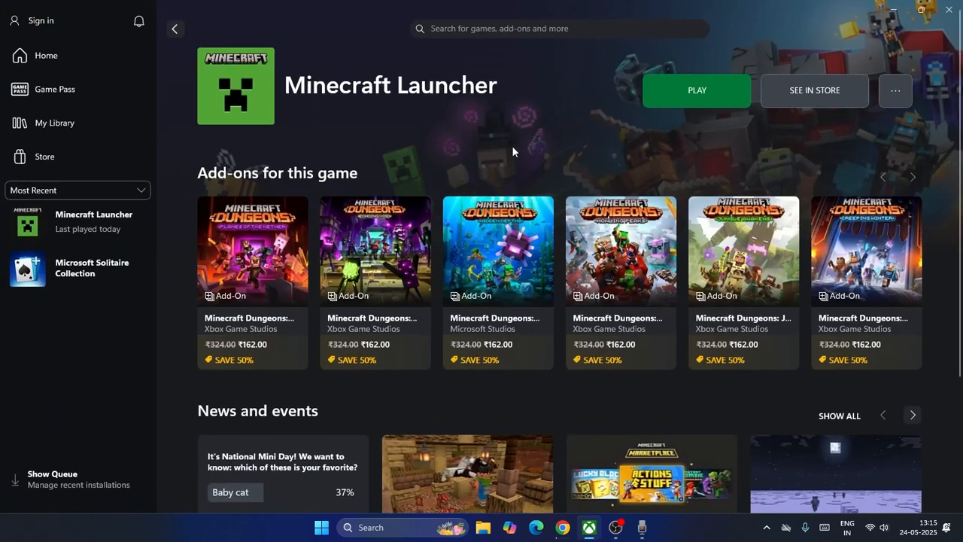
pyautogui.click(14, 20)
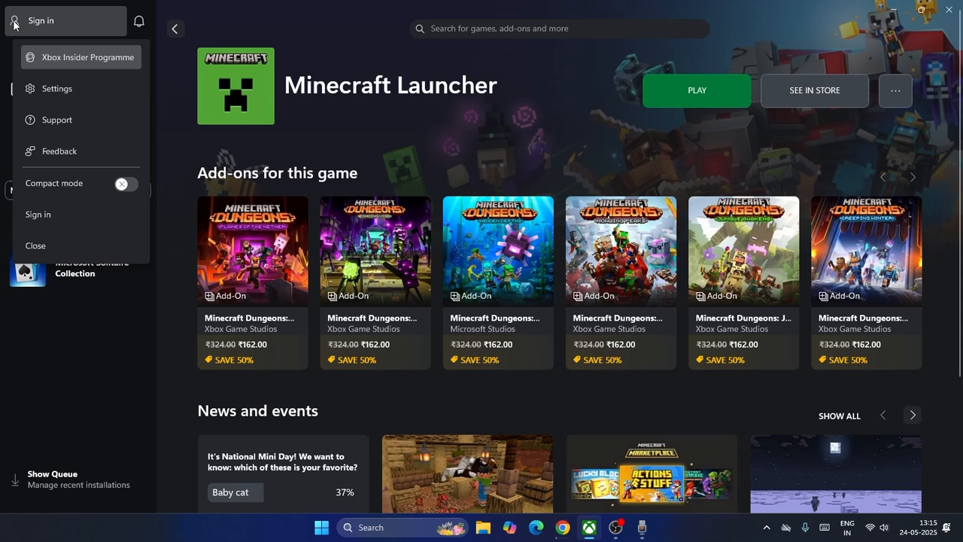
pyautogui.moveTo(55, 214)
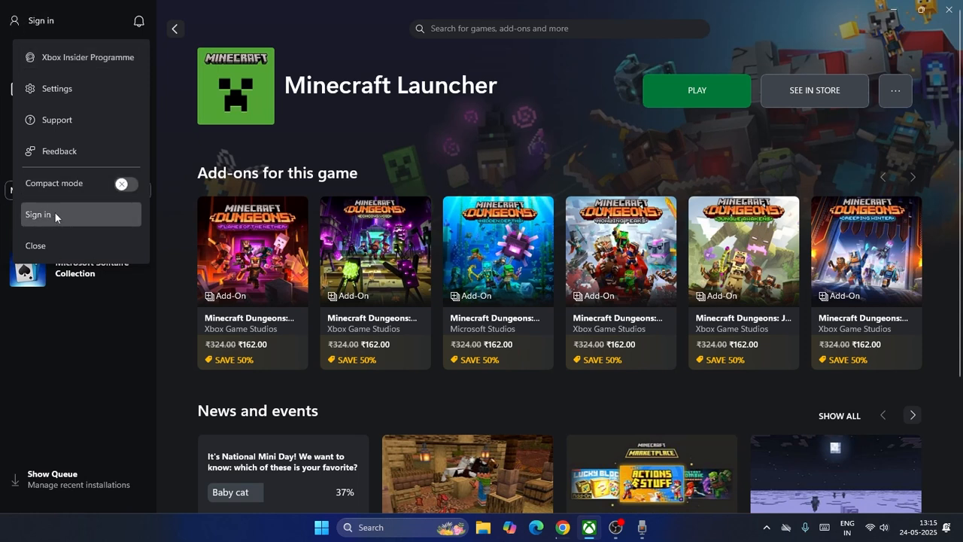
pyautogui.moveTo(80, 376)
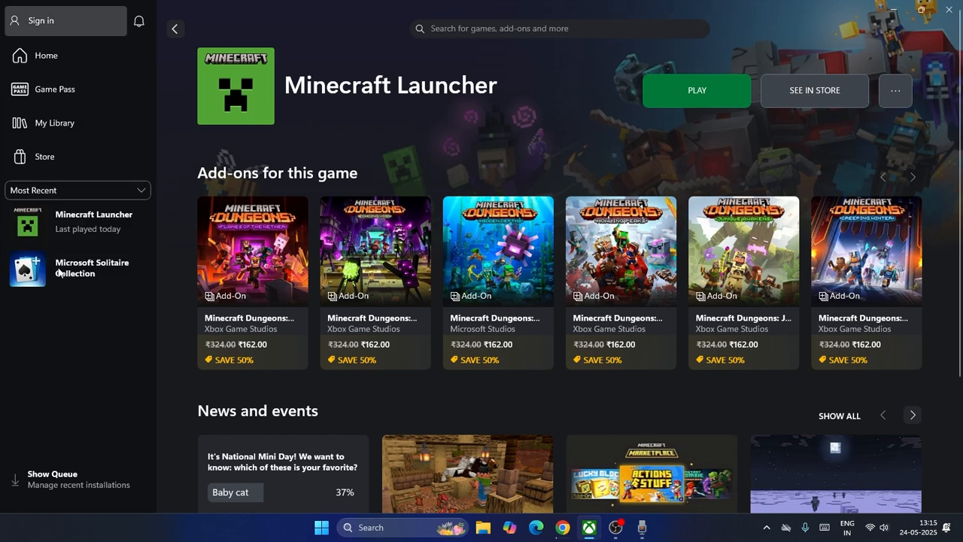
pyautogui.click(45, 20)
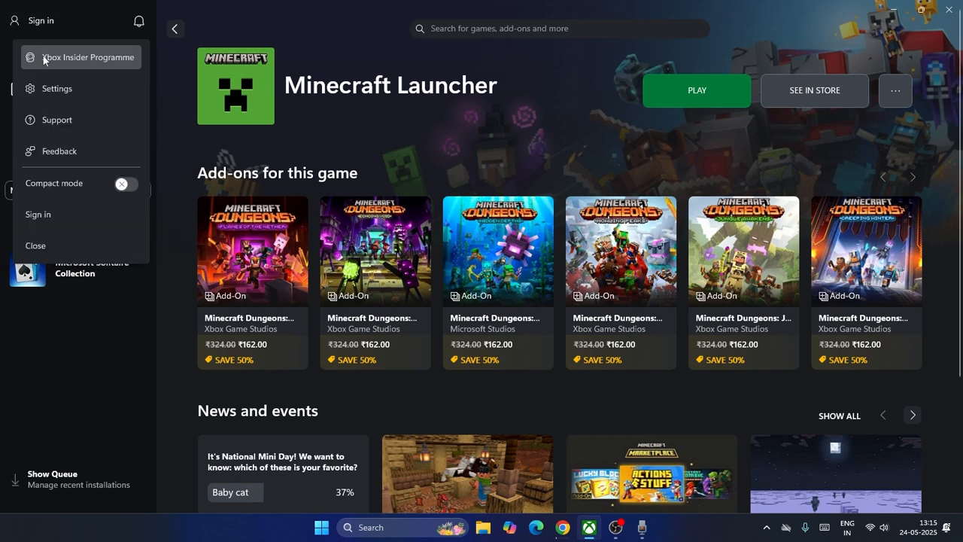
# Run the Gaming Services Repair Tool from Support until every check completes, then dismiss it
pyautogui.click(56, 120)
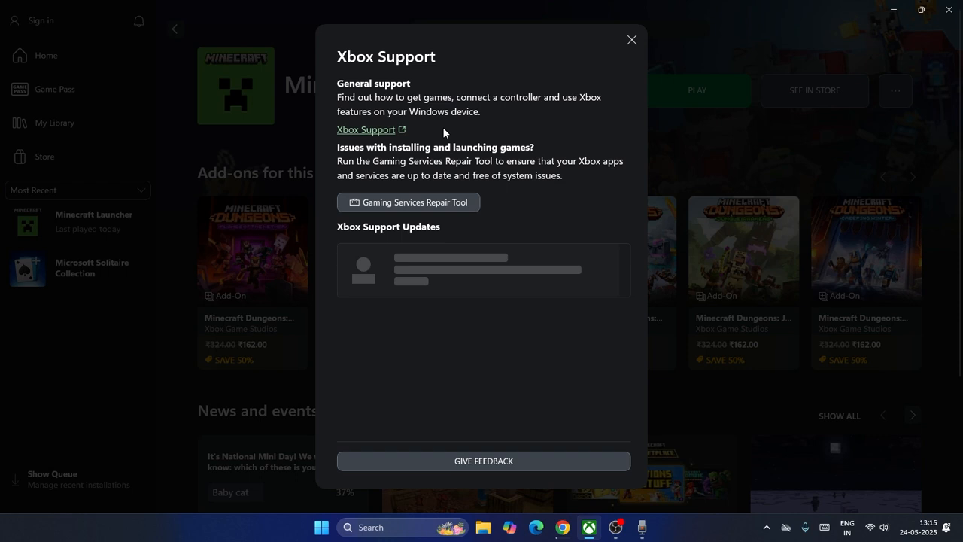
pyautogui.moveTo(386, 202)
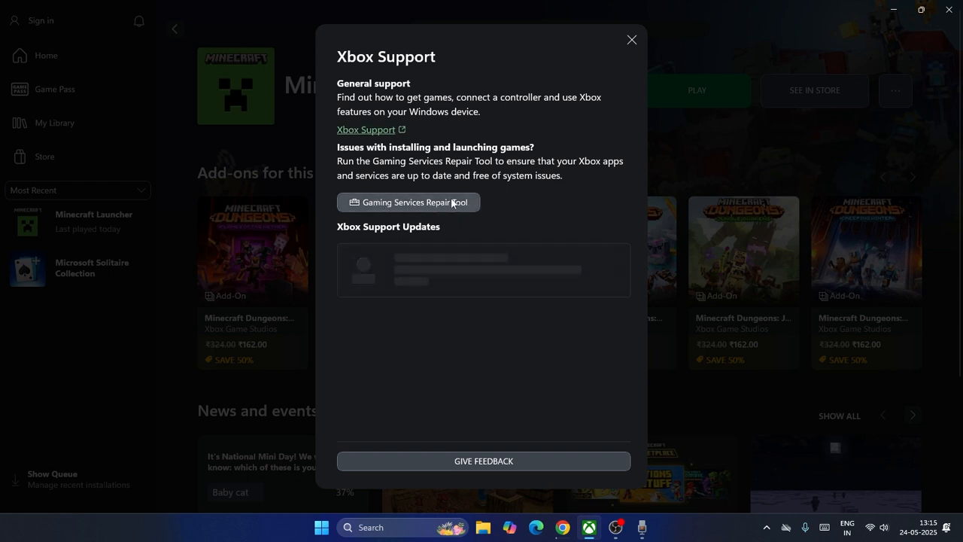
pyautogui.click(408, 201)
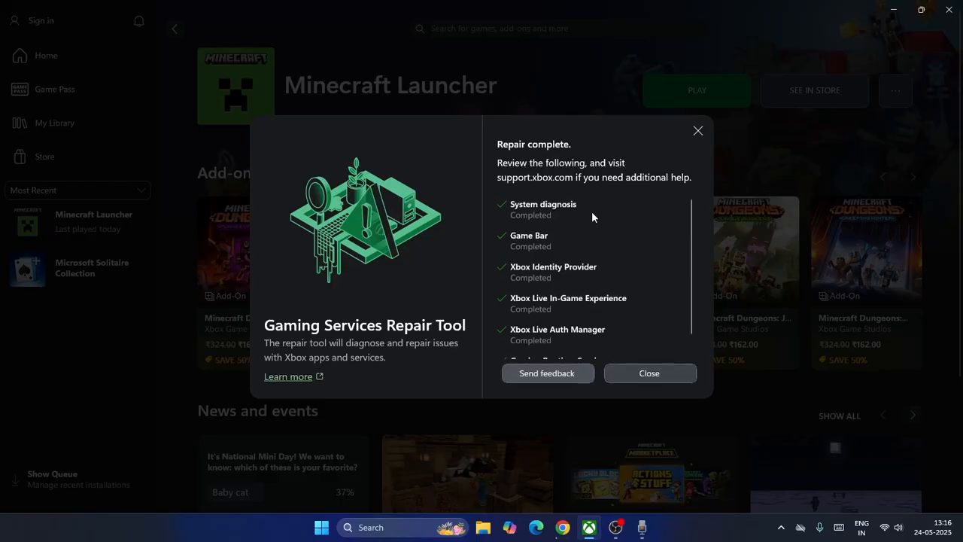
pyautogui.moveTo(565, 237)
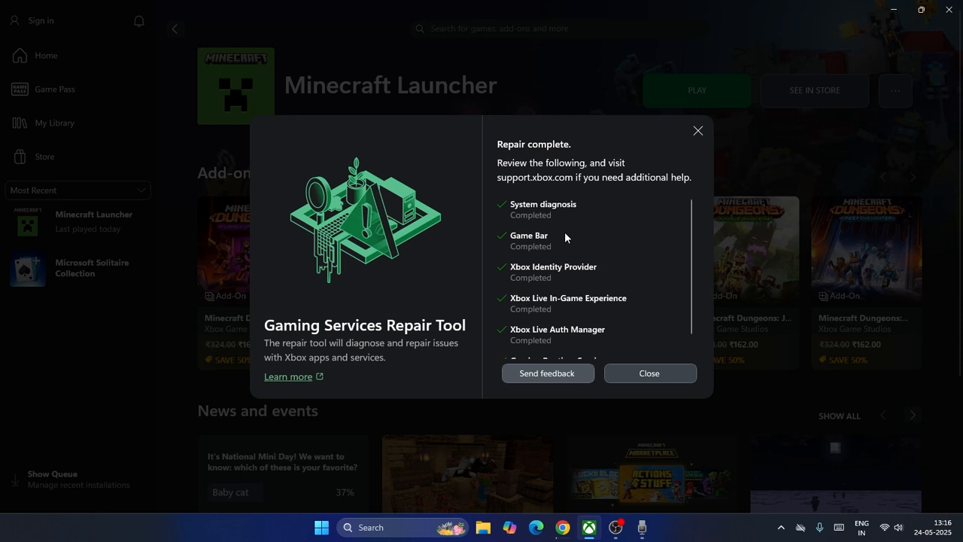
pyautogui.scroll(-3)
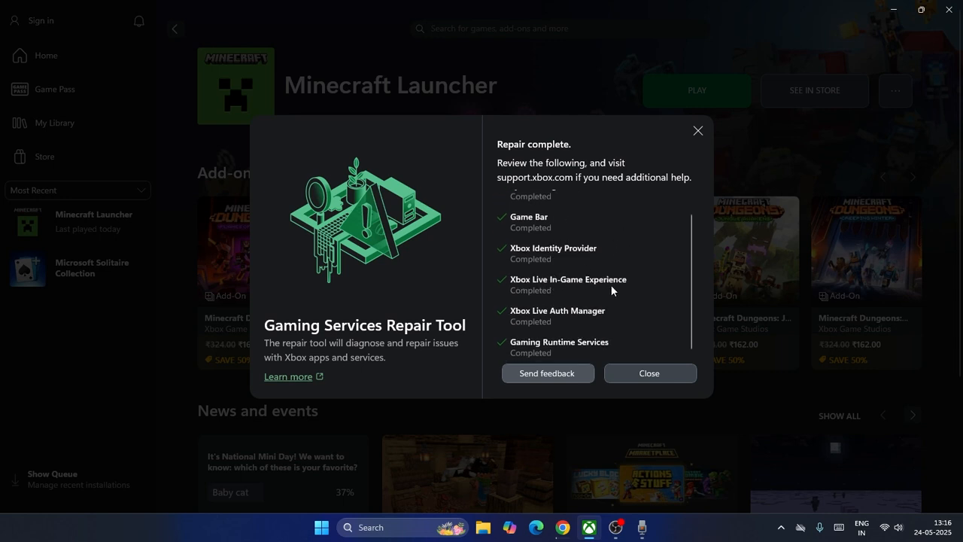
pyautogui.moveTo(578, 325)
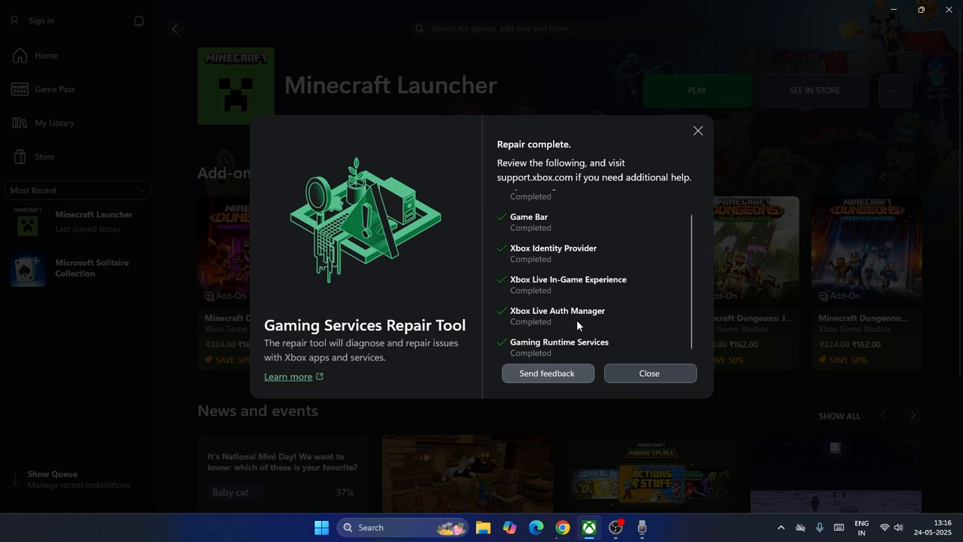
pyautogui.moveTo(587, 355)
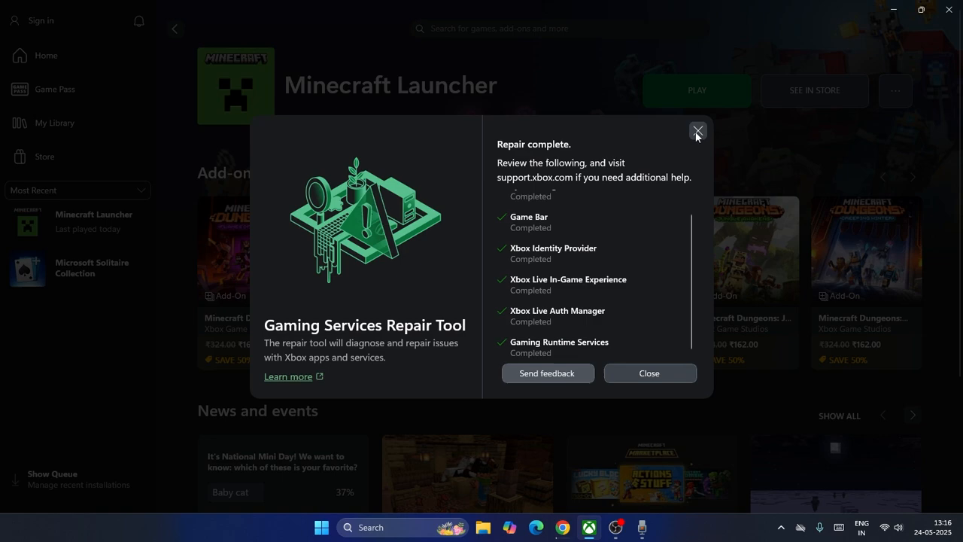
pyautogui.moveTo(698, 131)
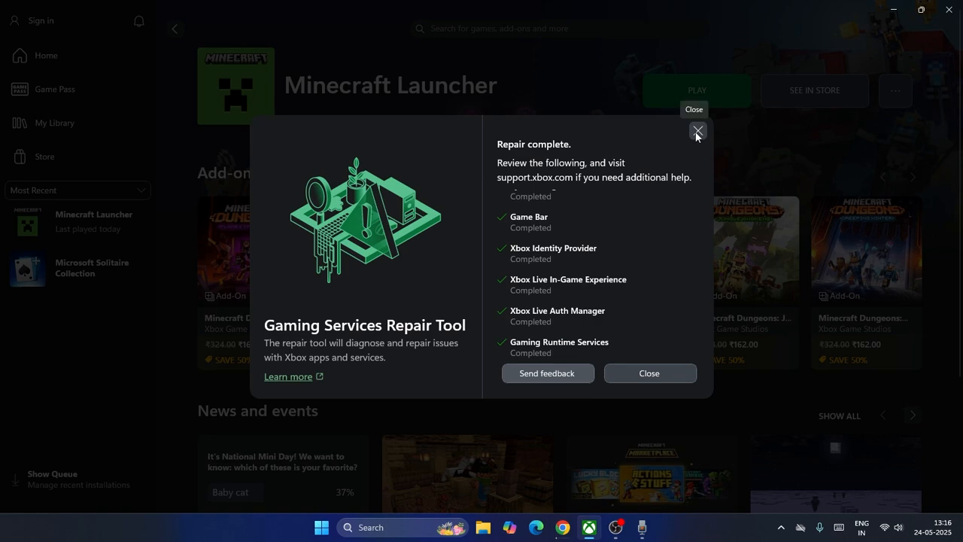
pyautogui.click(696, 131)
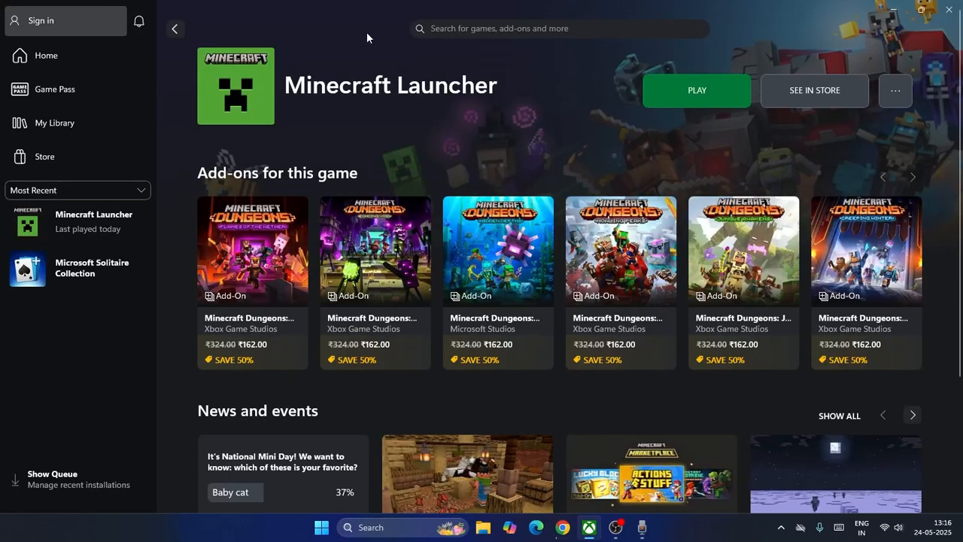
pyautogui.moveTo(905, 13)
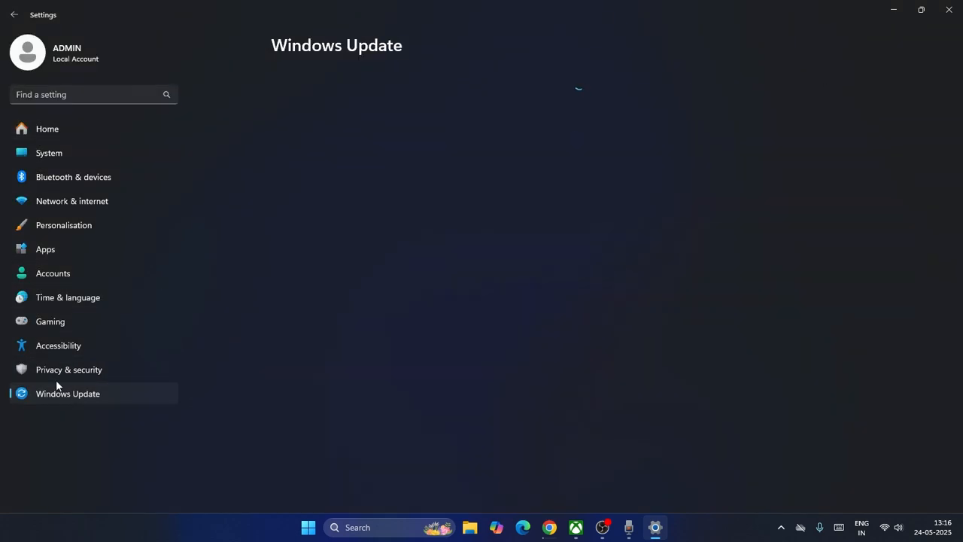
# Show the Windows Update page reporting updates paused until 27-05-2025
pyautogui.click(67, 393)
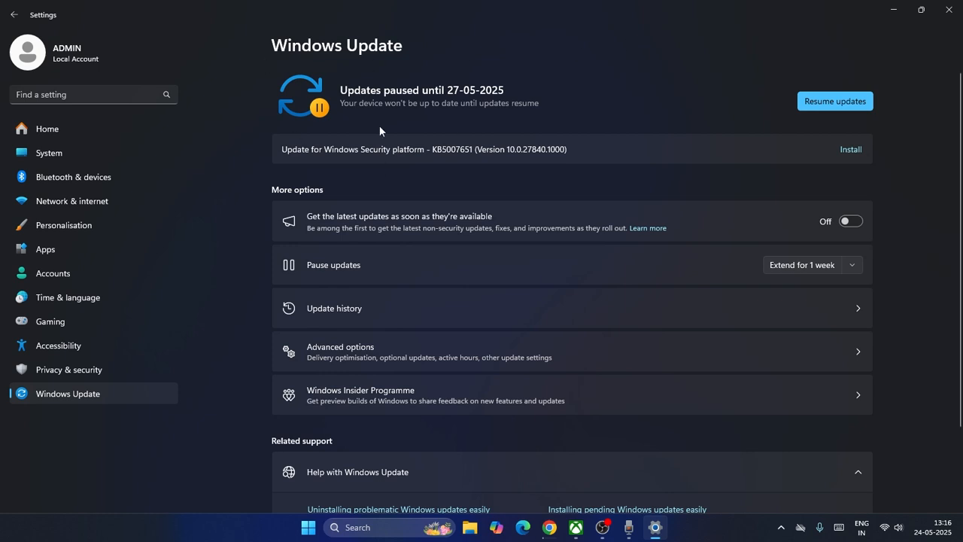
pyautogui.moveTo(451, 154)
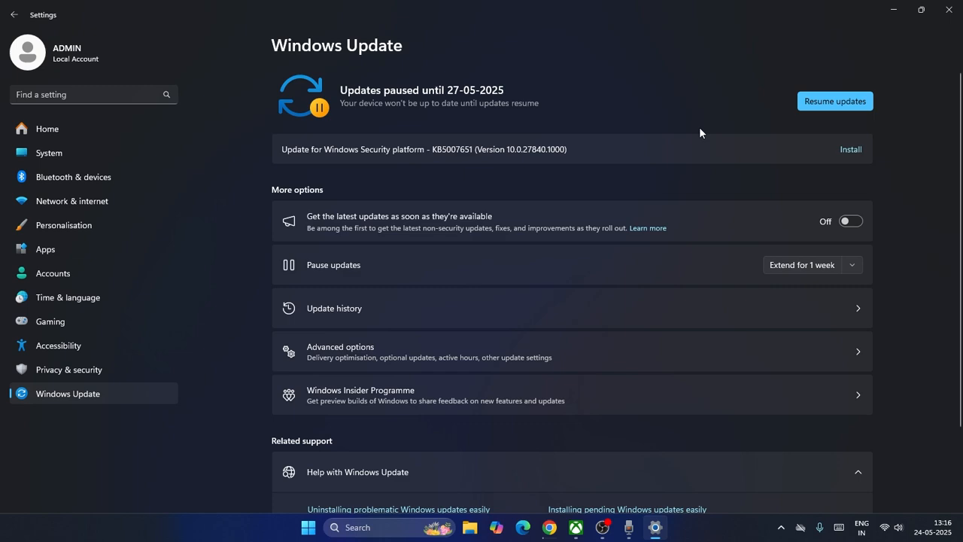
pyautogui.moveTo(708, 83)
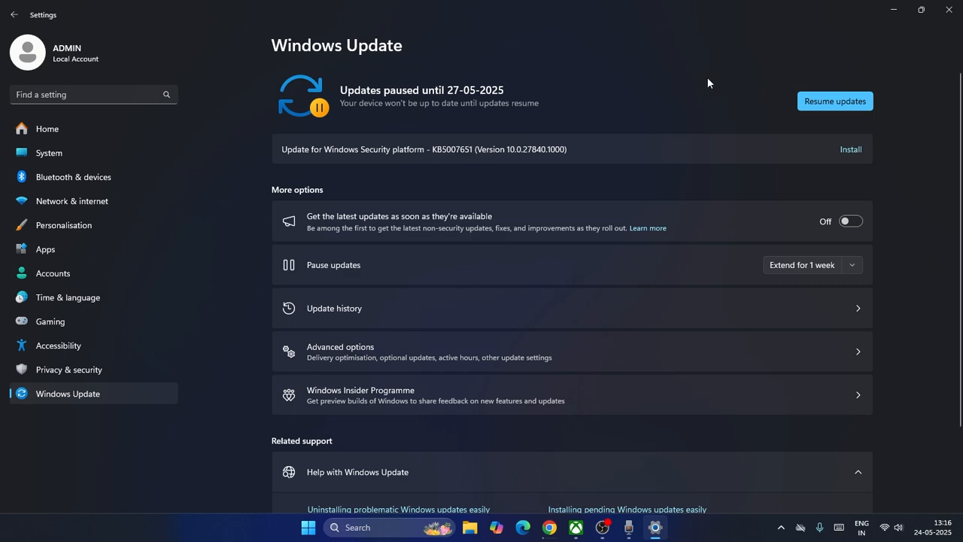
pyautogui.moveTo(947, 9)
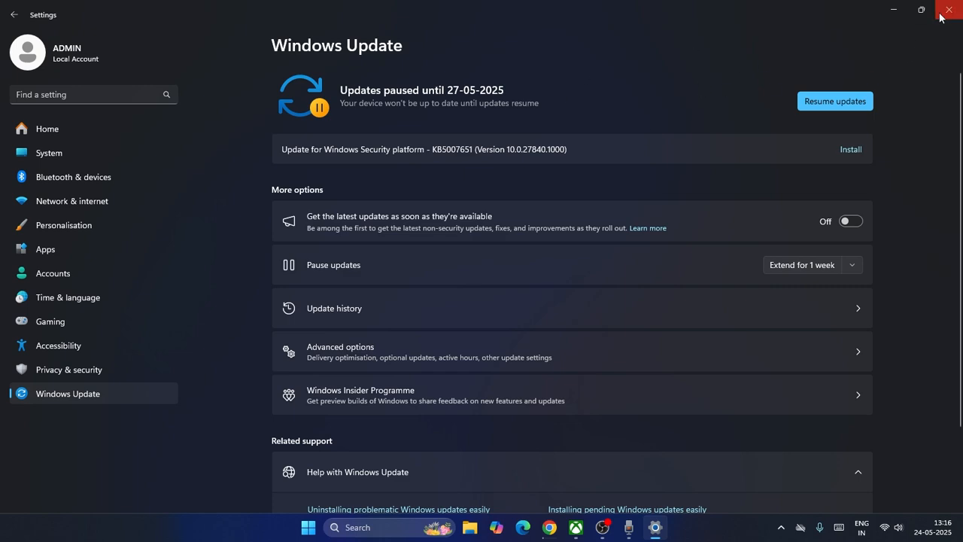
# Close Settings and launch Control Panel from the taskbar search results
pyautogui.click(950, 10)
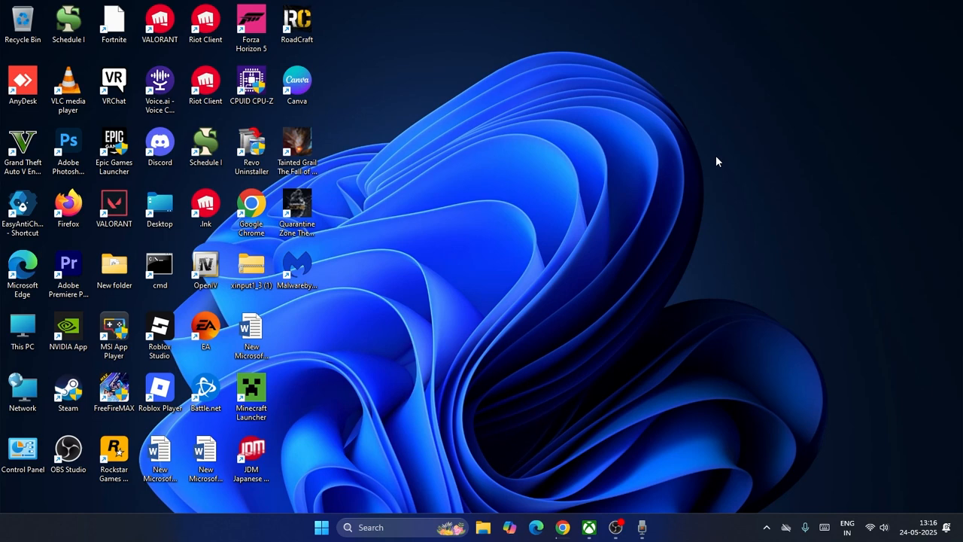
pyautogui.moveTo(446, 333)
pyautogui.write('control')
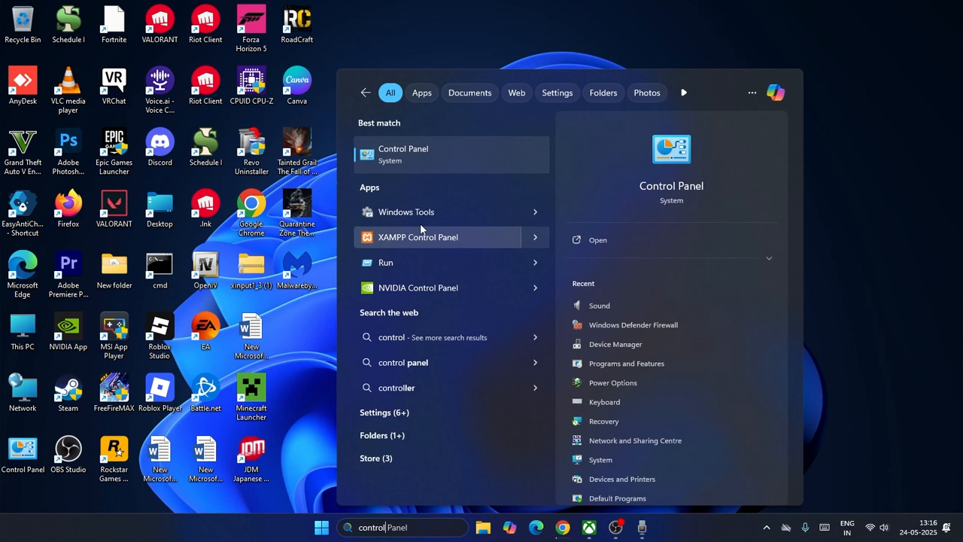
pyautogui.click(450, 154)
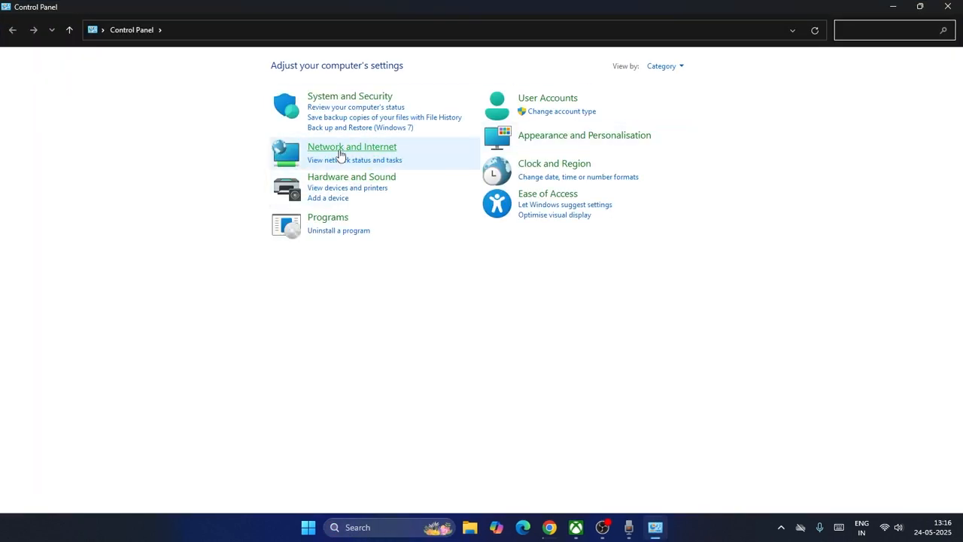
# Reach the WiFi adapter's properties via Network and Sharing Centre and uncheck Internet Protocol Version 4
pyautogui.click(351, 146)
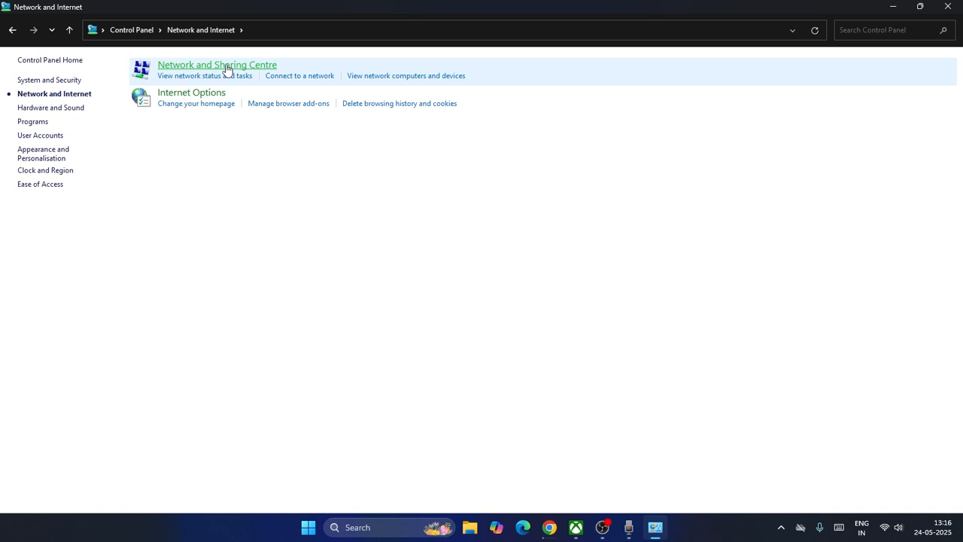
pyautogui.click(219, 63)
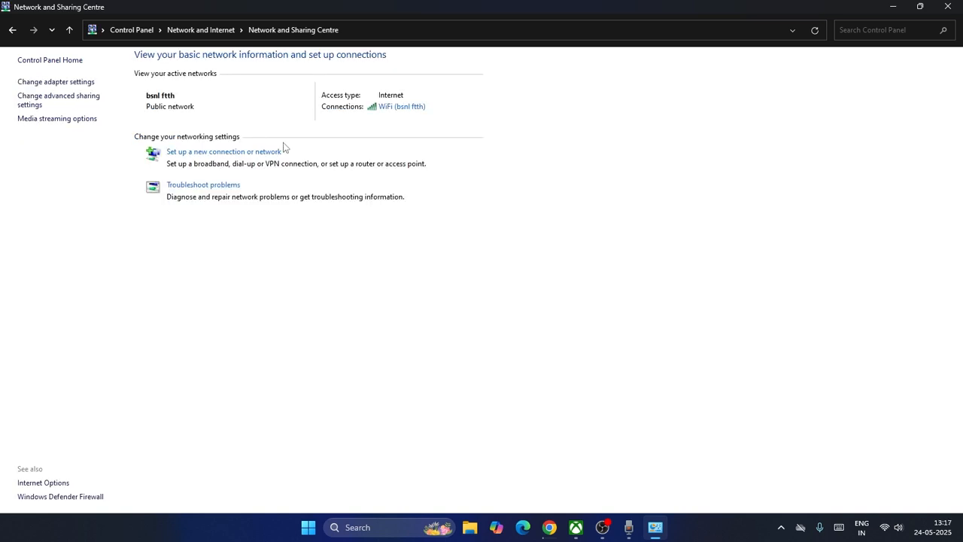
pyautogui.click(49, 82)
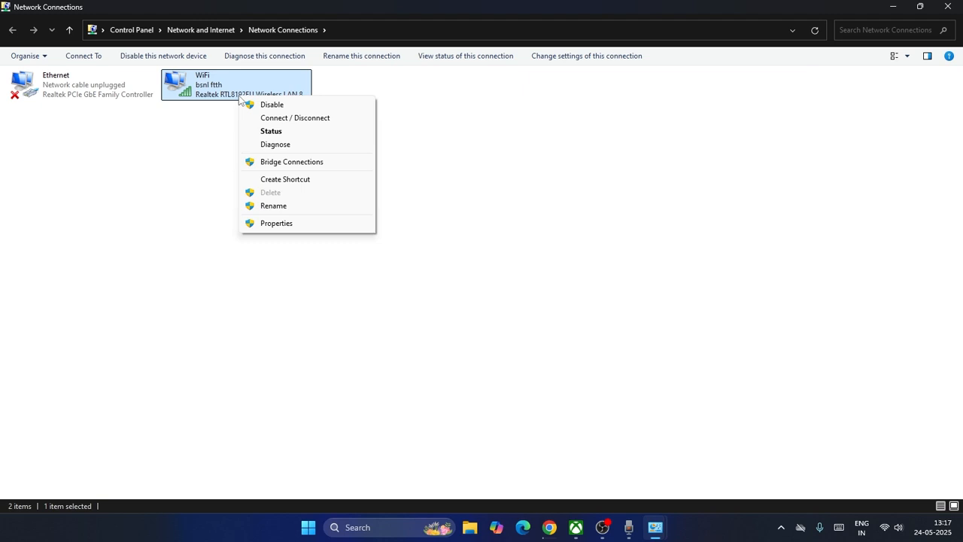
pyautogui.click(276, 222)
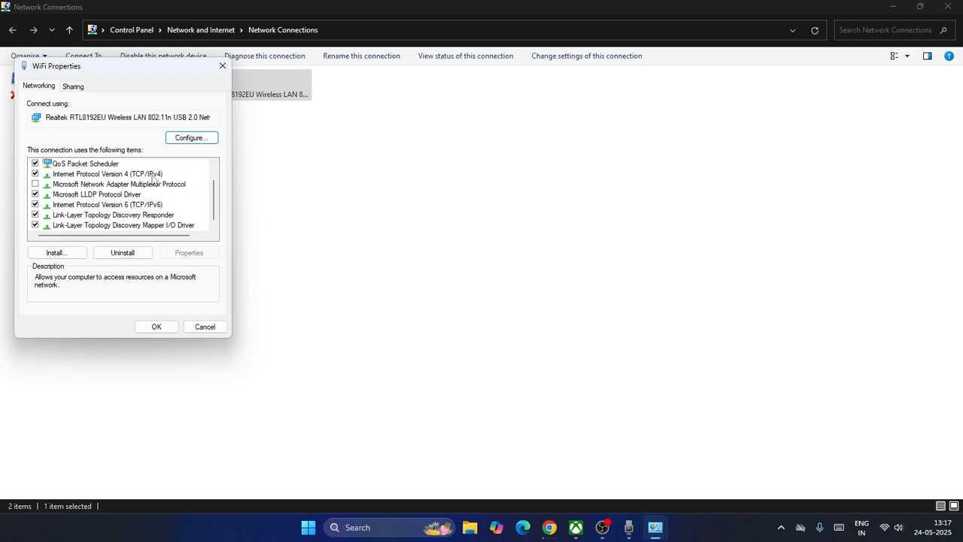
pyautogui.click(36, 174)
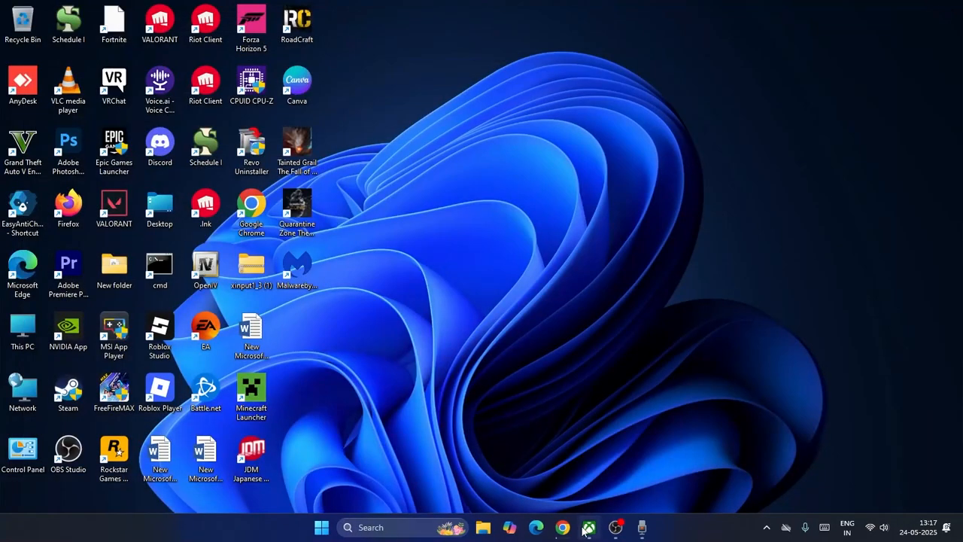
pyautogui.click(584, 527)
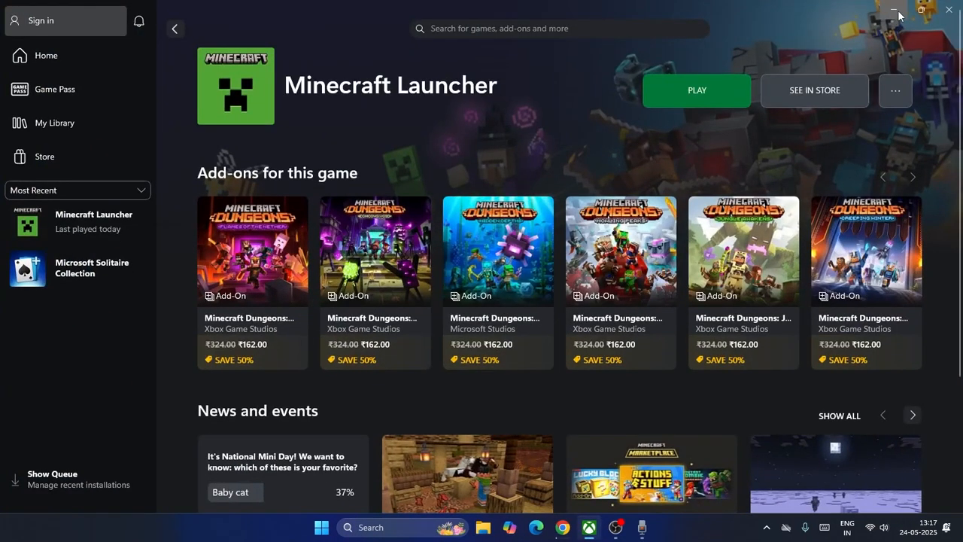
pyautogui.moveTo(897, 11)
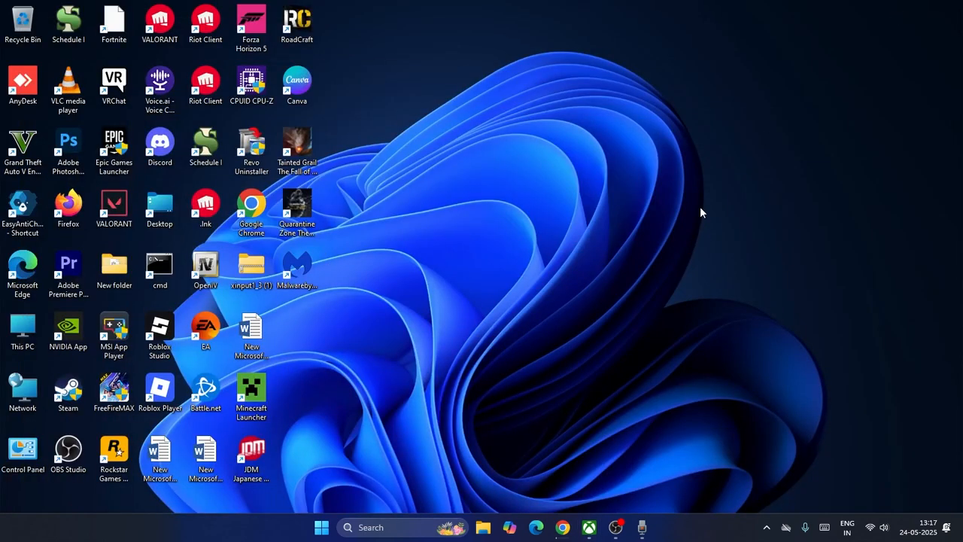
pyautogui.click(369, 527)
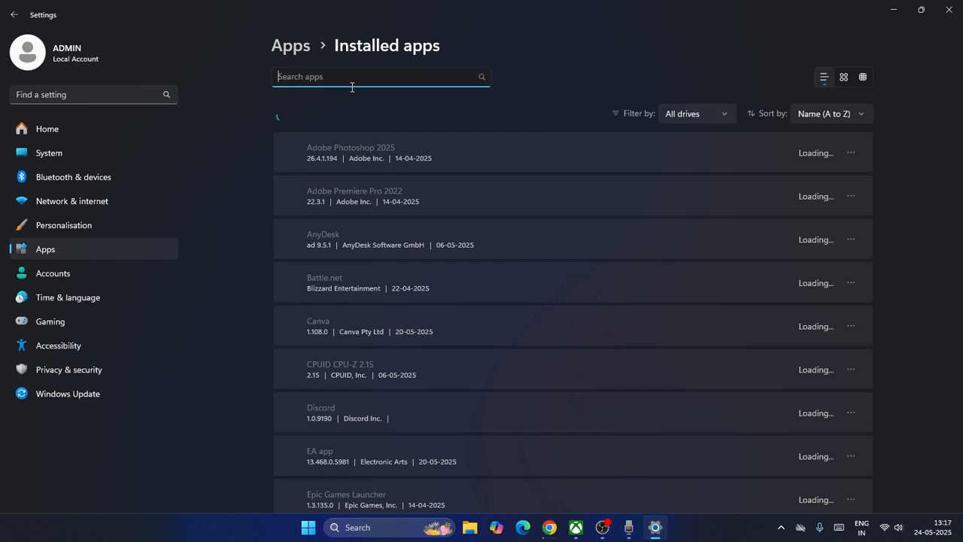
# Search 'xbo' in Installed apps and reach the Xbox app's Repair and Reset options
pyautogui.write('xbo')
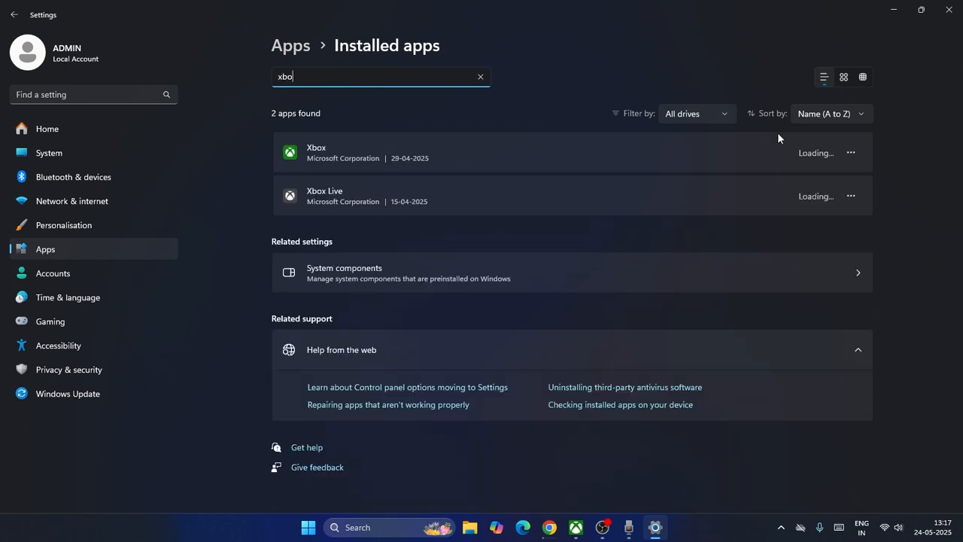
pyautogui.click(316, 152)
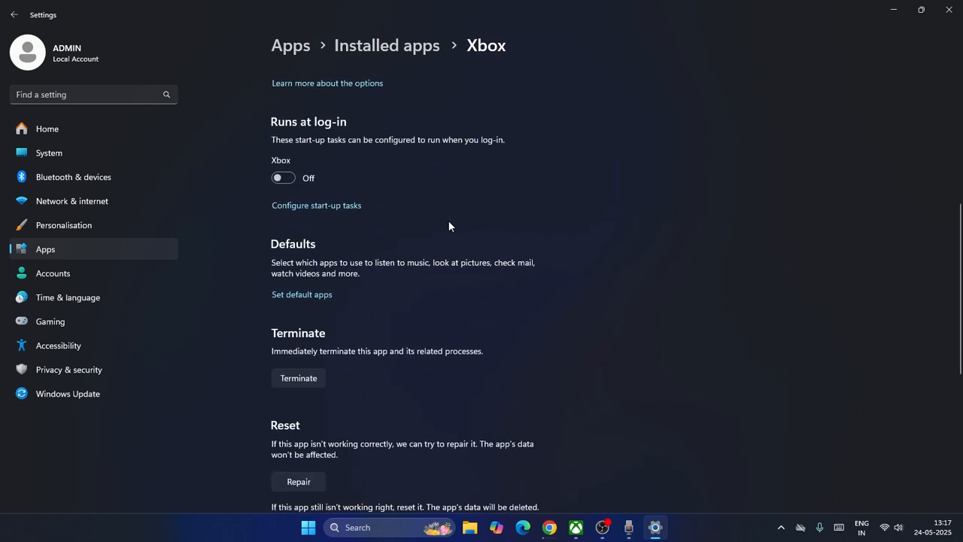
pyautogui.scroll(-3)
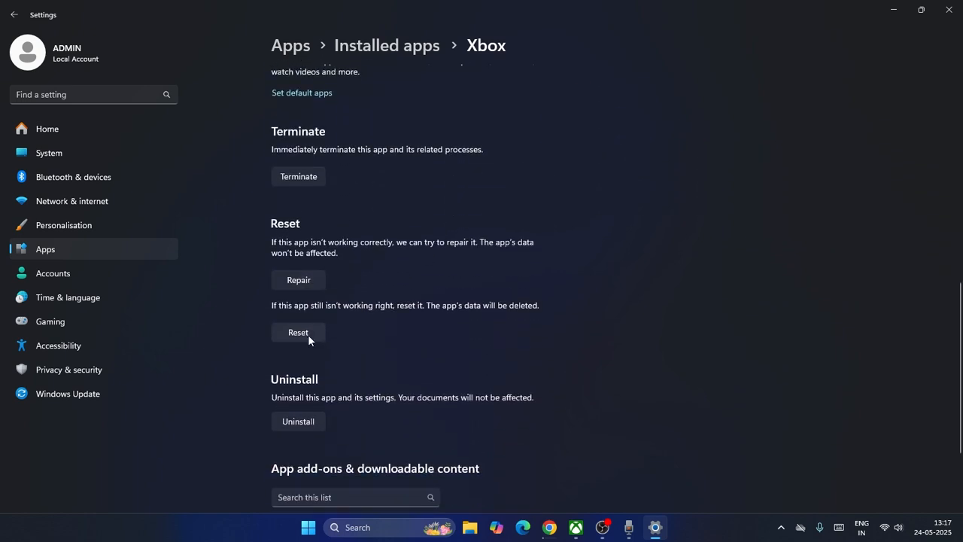
pyautogui.moveTo(305, 290)
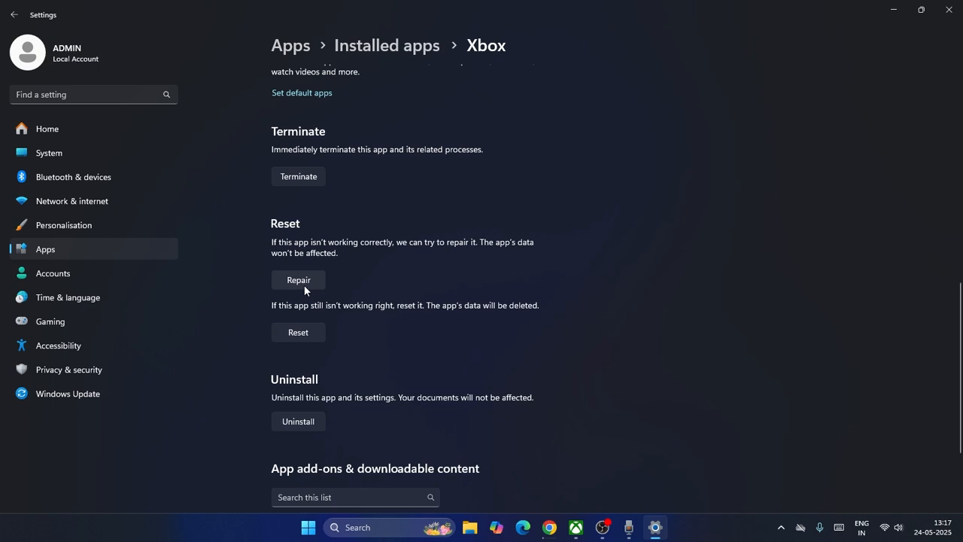
pyautogui.moveTo(458, 249)
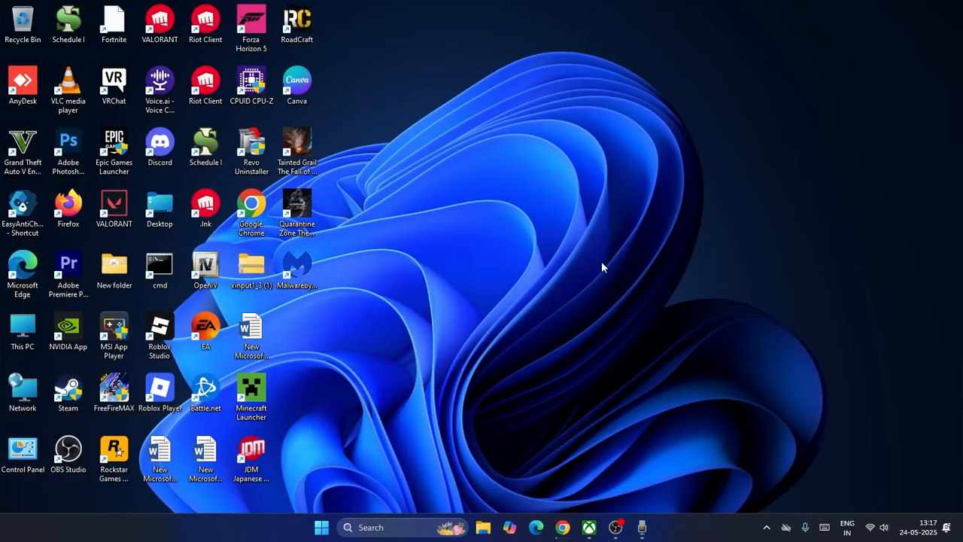
# Run ipconfig /flushdns and netsh winsock reset in an admin Command Prompt, then close it
pyautogui.write('cm')
pyautogui.write('i')
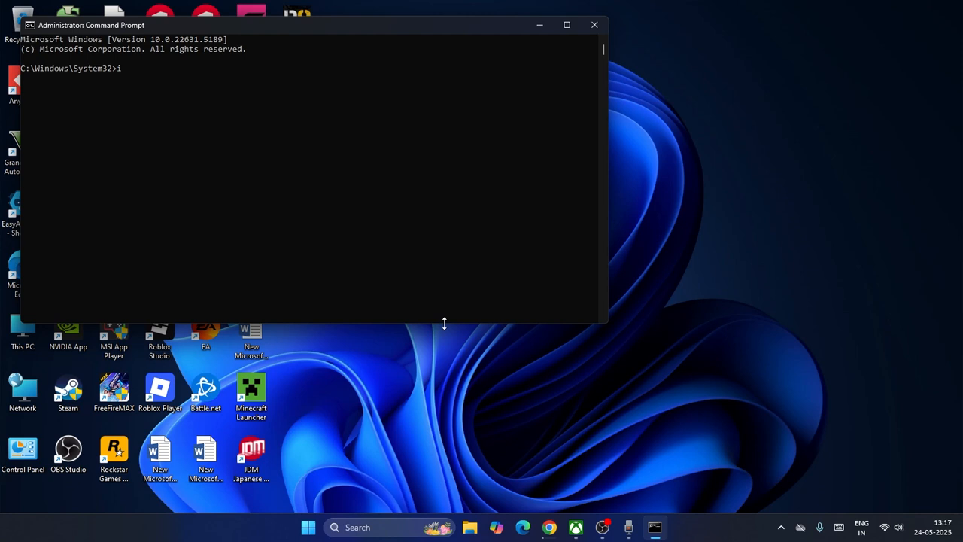
pyautogui.write('pconfig')
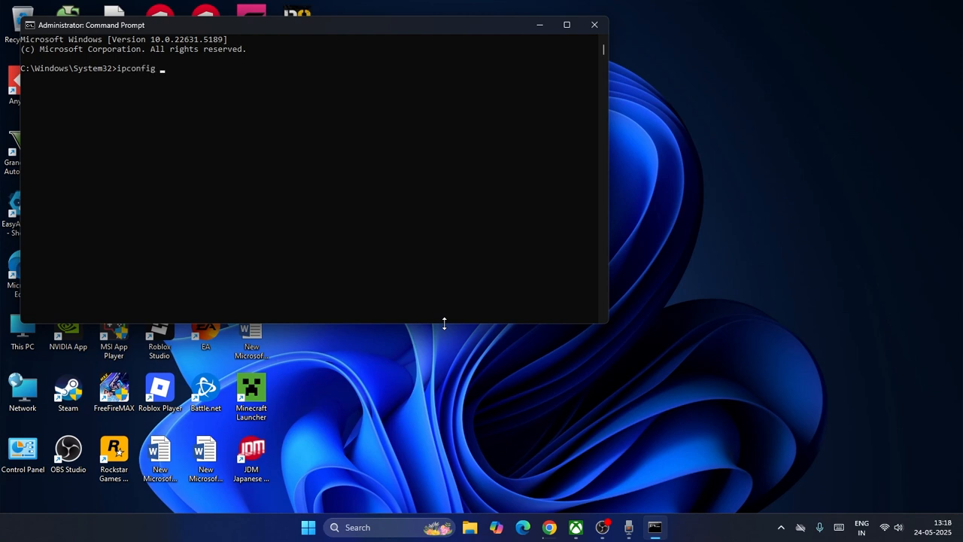
pyautogui.write('/flushdns')
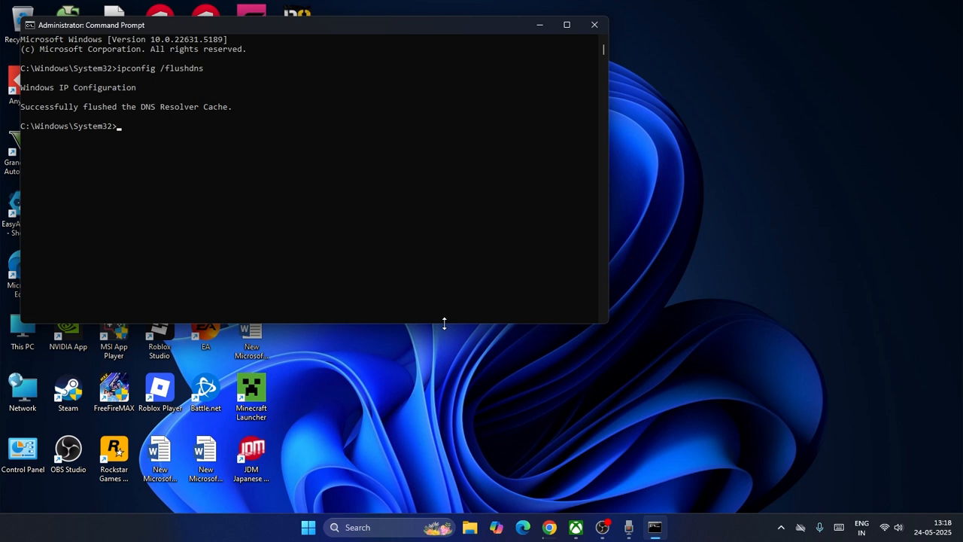
pyautogui.write('n')
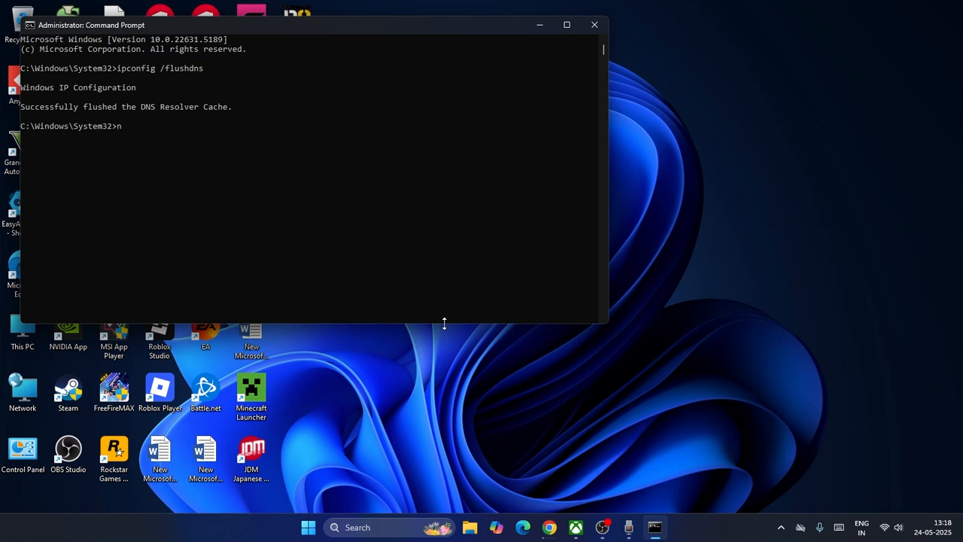
pyautogui.write('etsh winsock r')
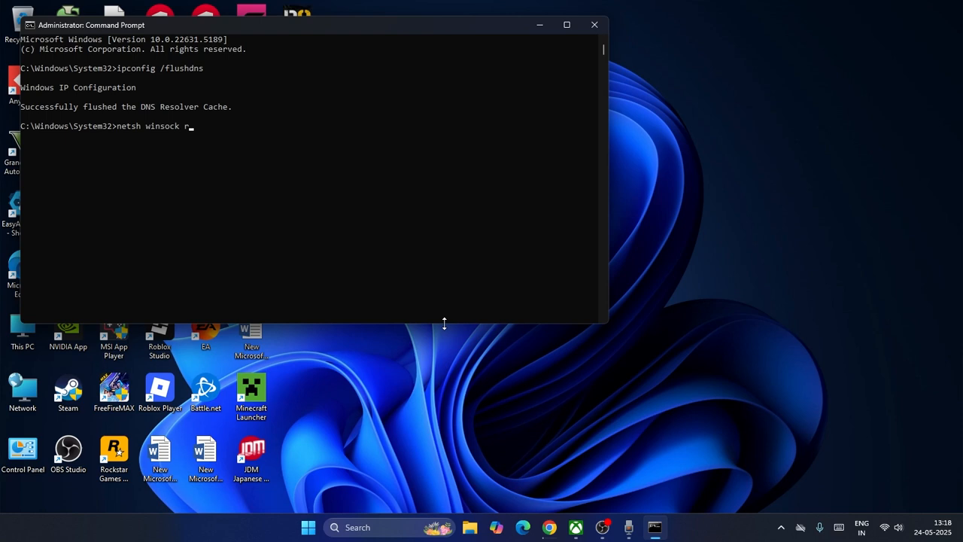
pyautogui.write('eset')
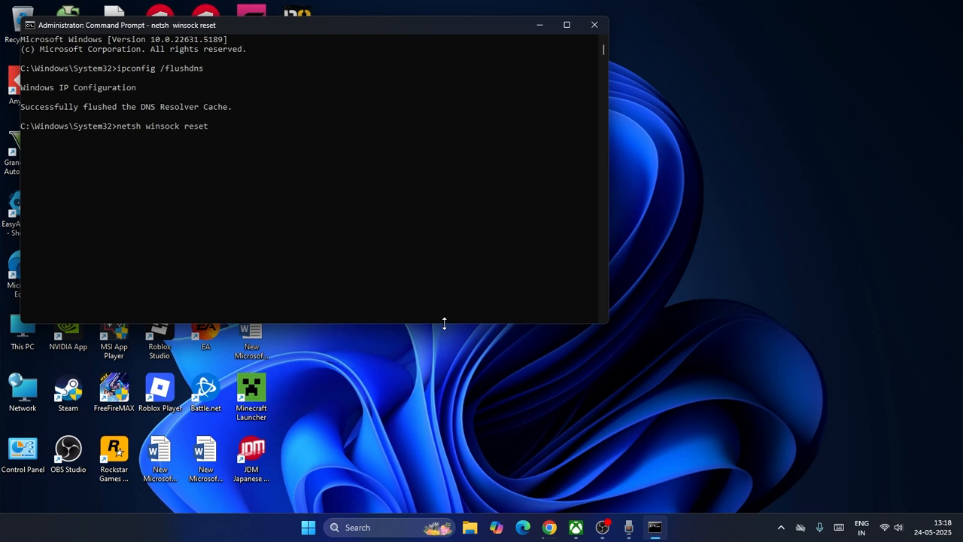
pyautogui.click(595, 25)
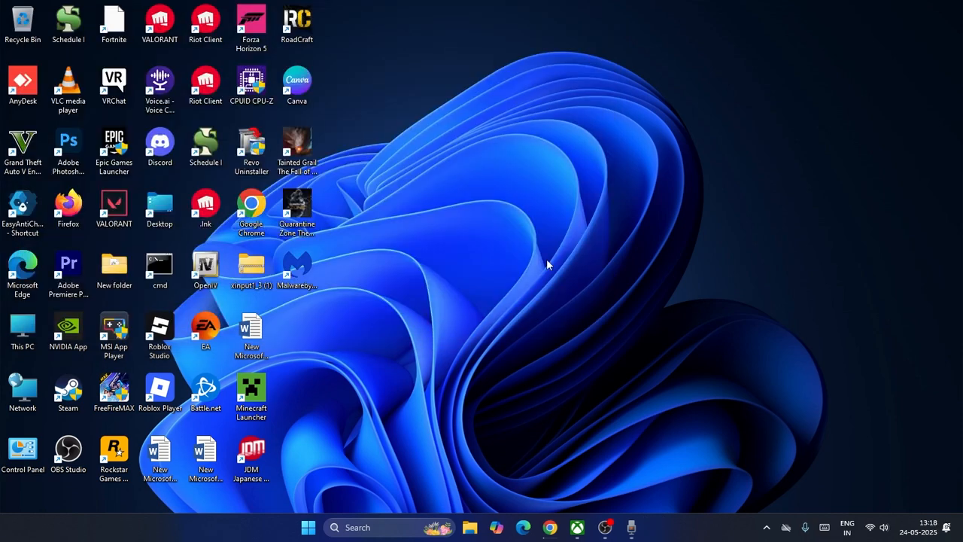
pyautogui.doubleClick(251, 389)
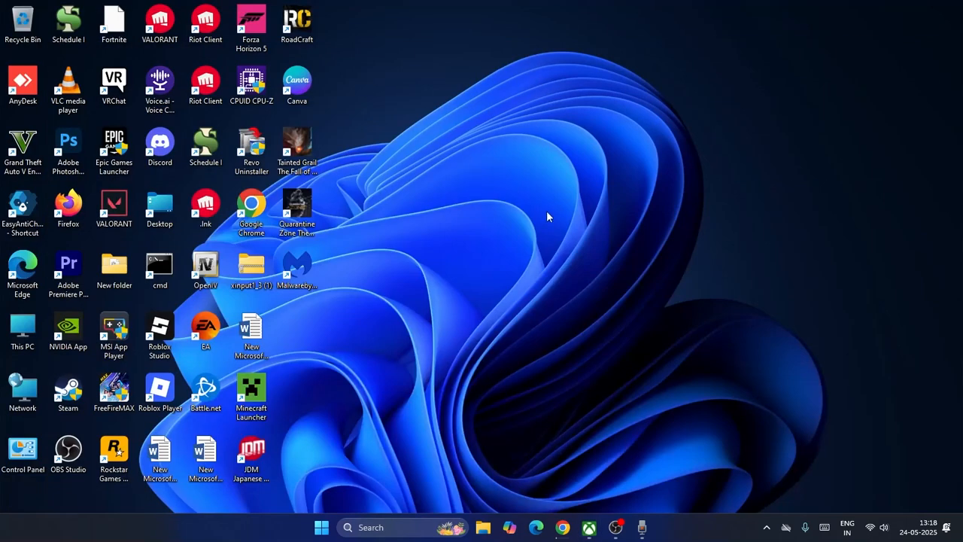
pyautogui.moveTo(571, 180)
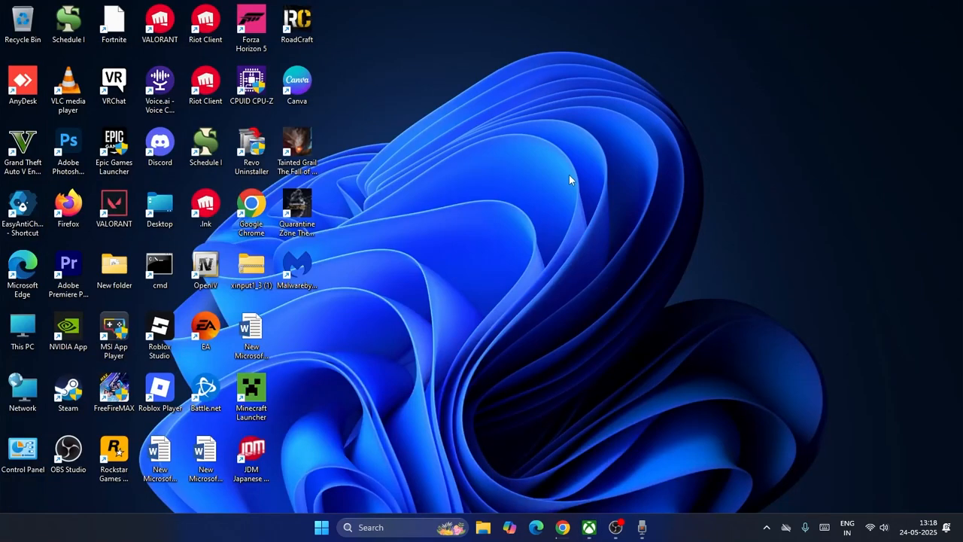